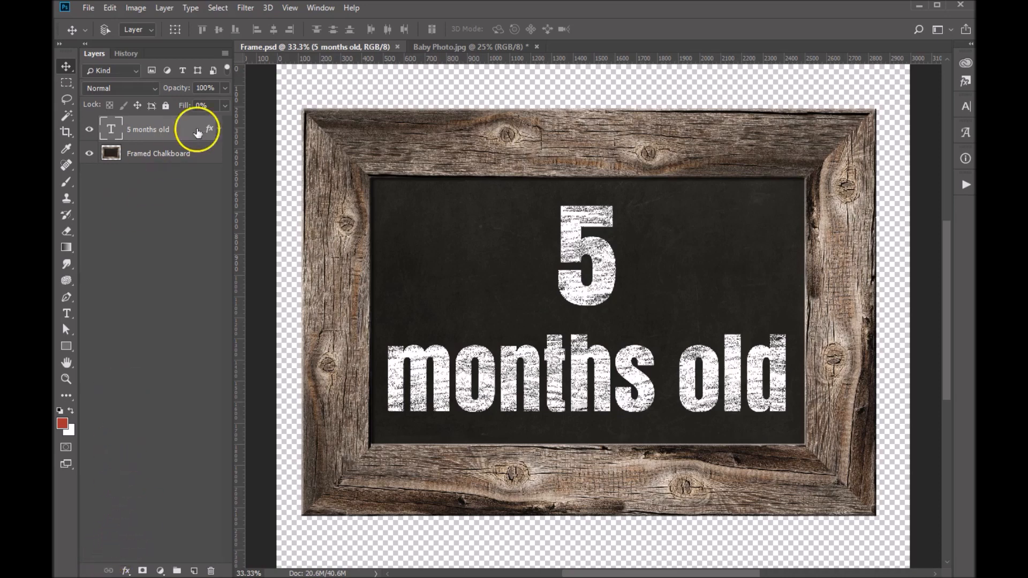
mouse_move(157, 152)
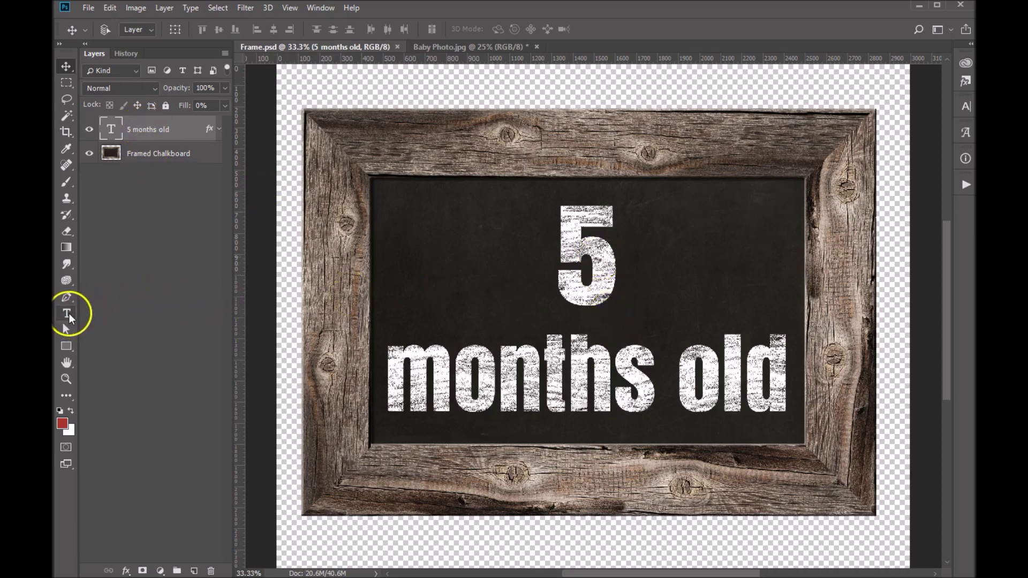
- Edit the chalkboard text so it reads '1 month old' instead of '5 months old'
left_click(66, 314)
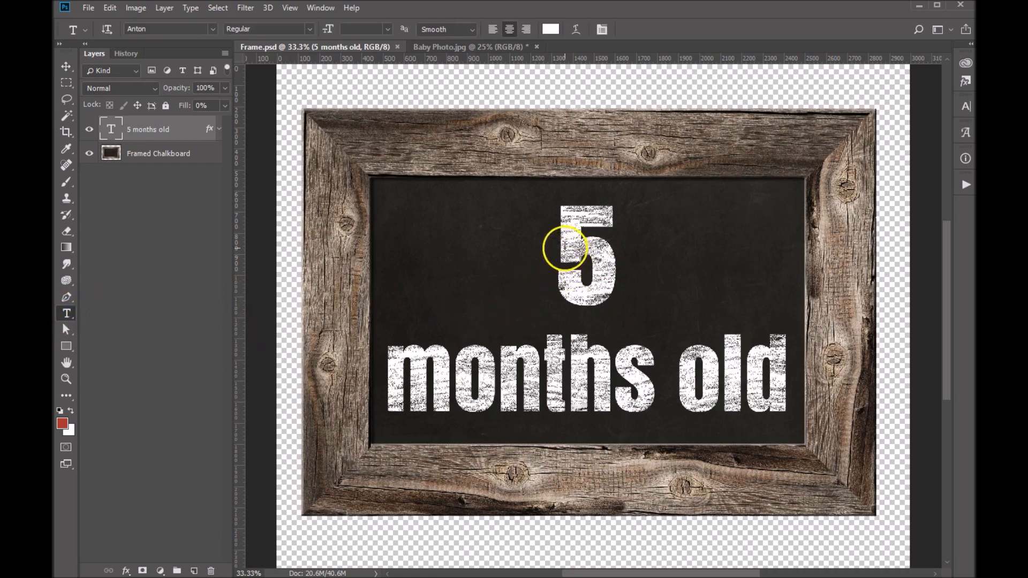
left_click(566, 246)
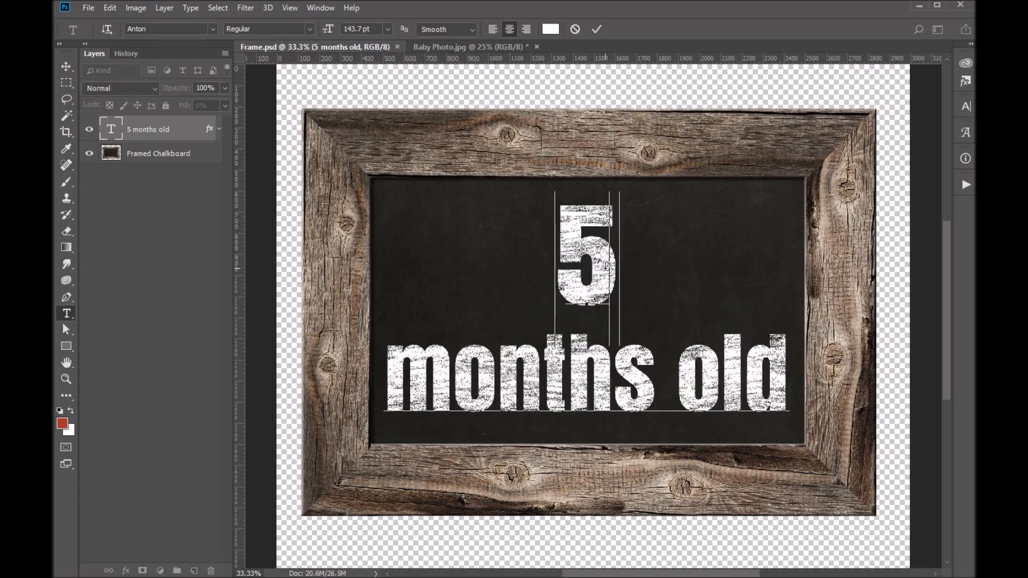
type("1")
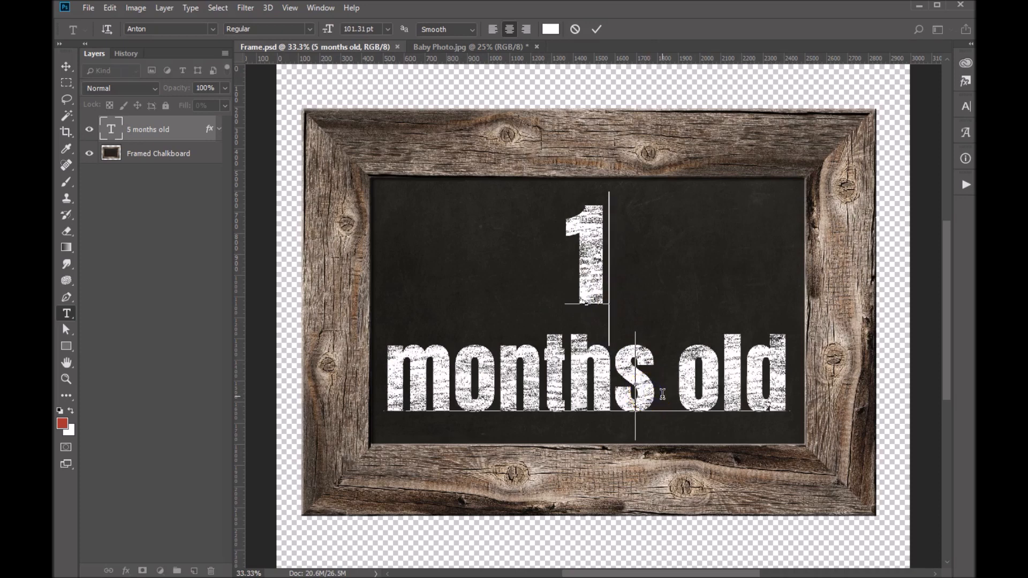
key("Backspace")
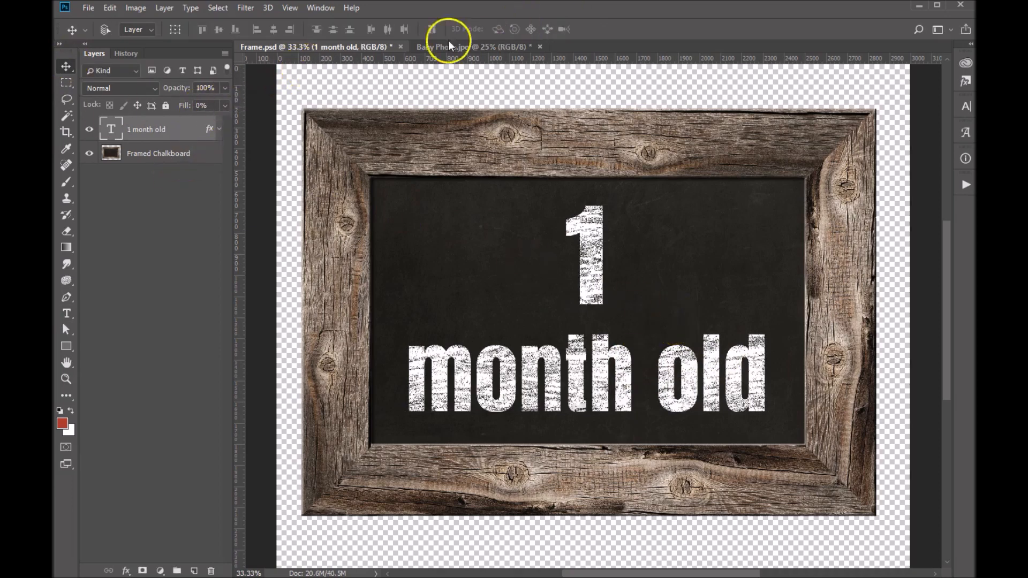
mouse_move(789, 236)
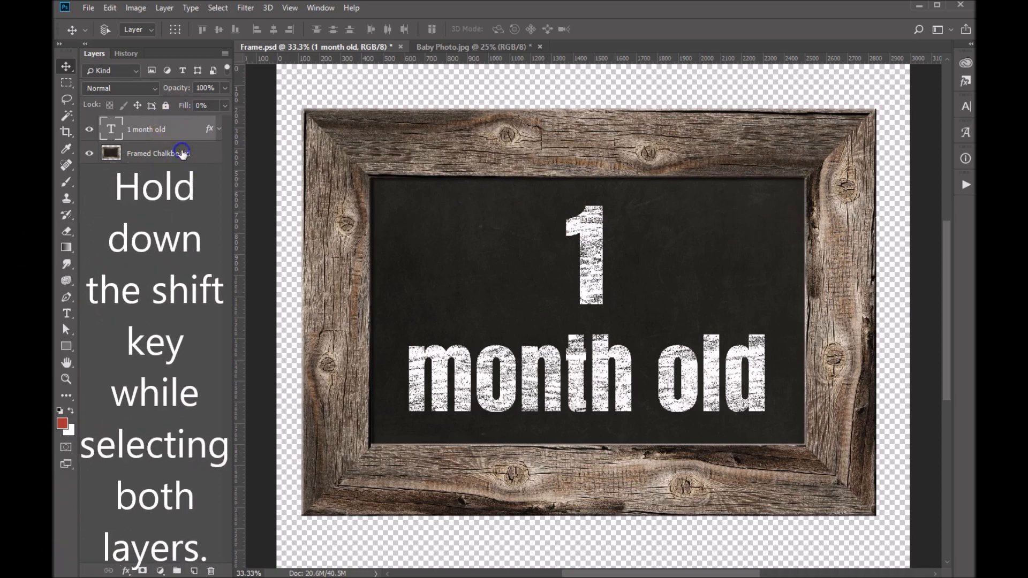
- Drag the chalkboard and its text layer together into the Baby Photo.jpg document
left_click(158, 153)
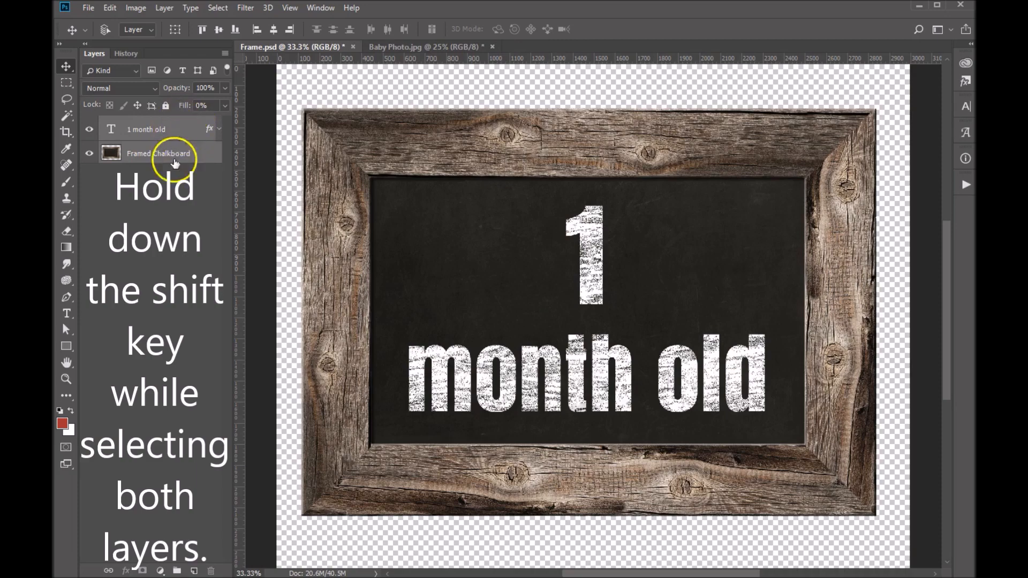
mouse_move(414, 151)
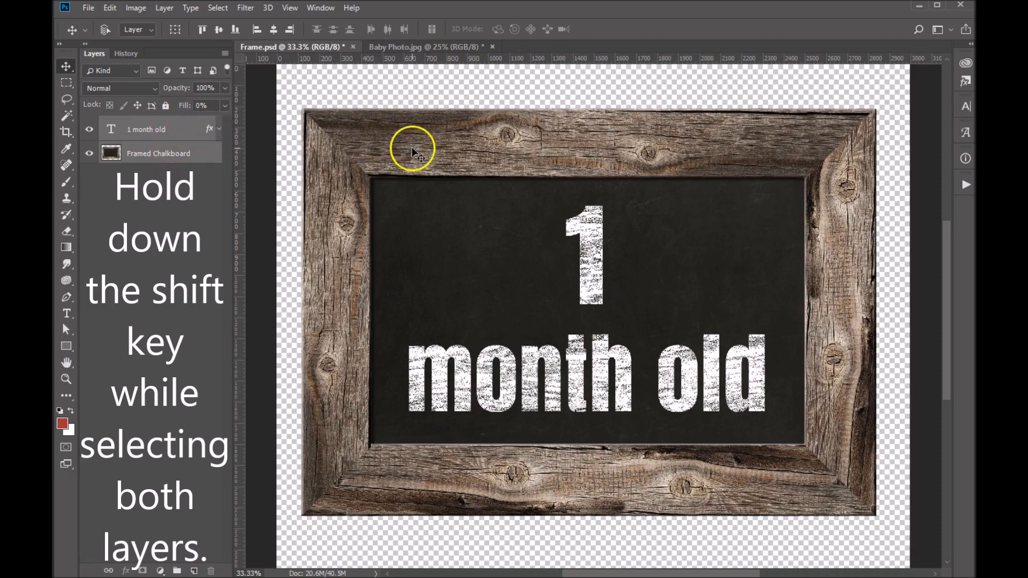
left_click_drag(411, 151, 432, 138)
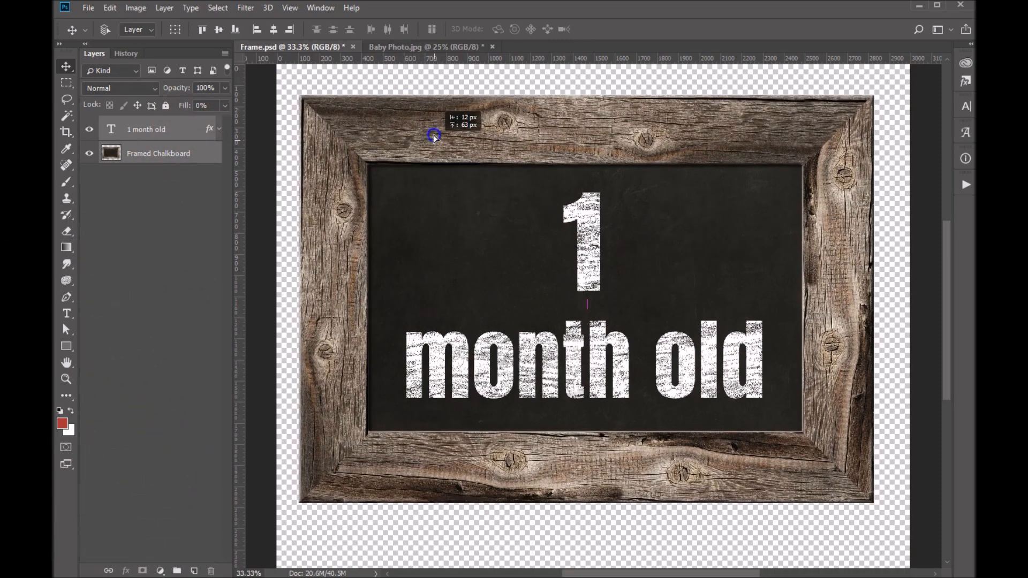
left_click(407, 46)
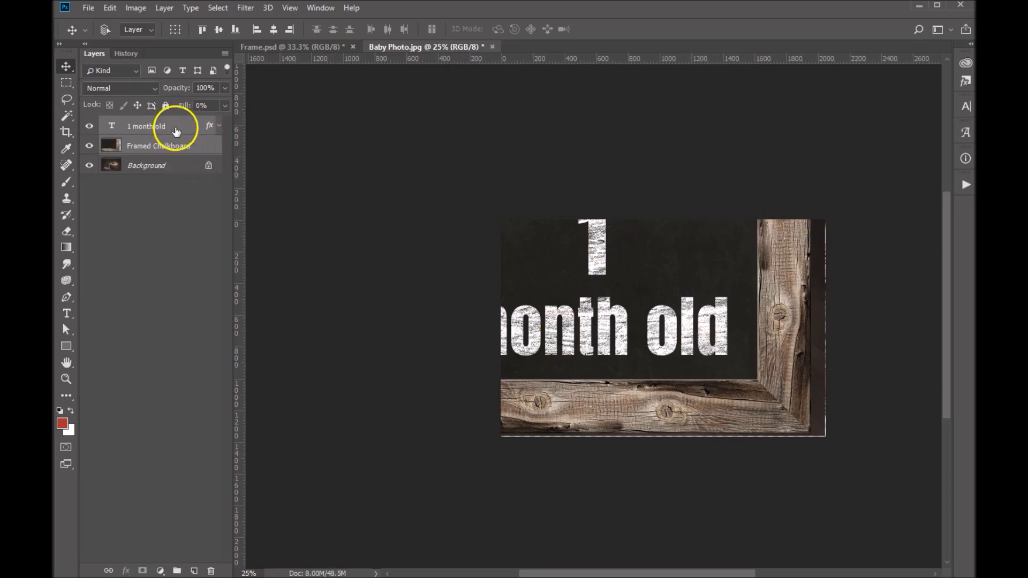
mouse_move(172, 130)
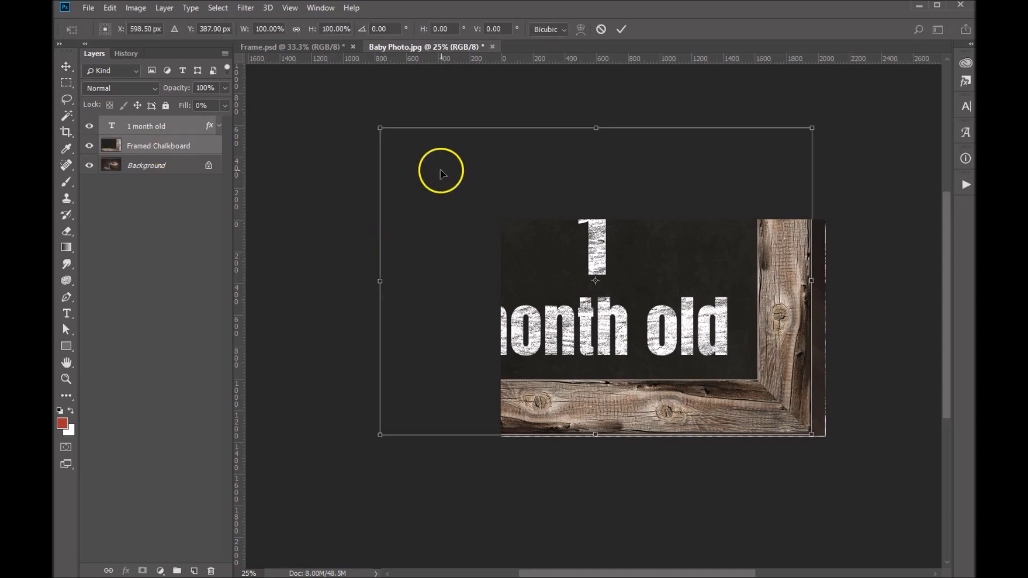
mouse_move(427, 191)
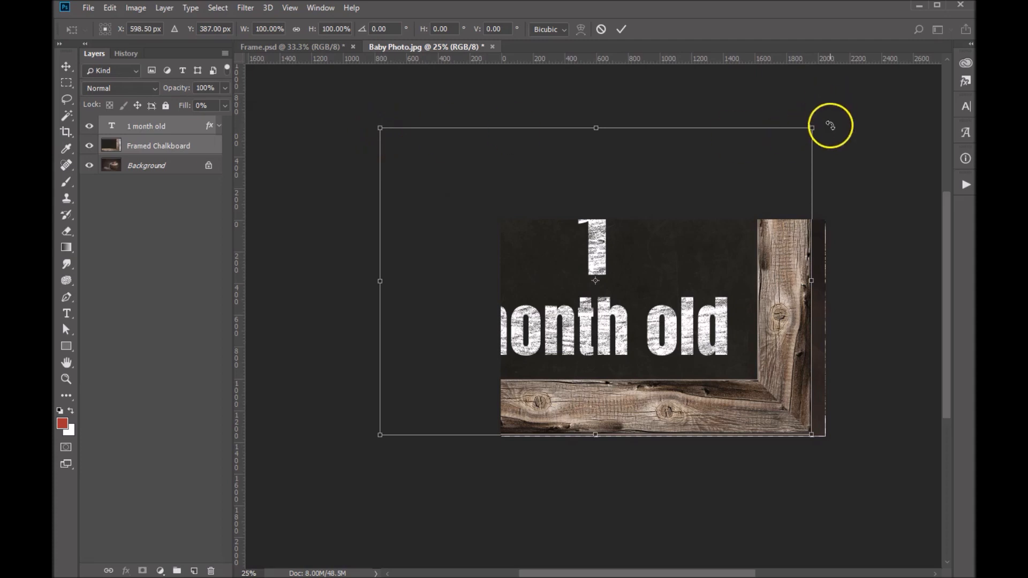
mouse_move(357, 430)
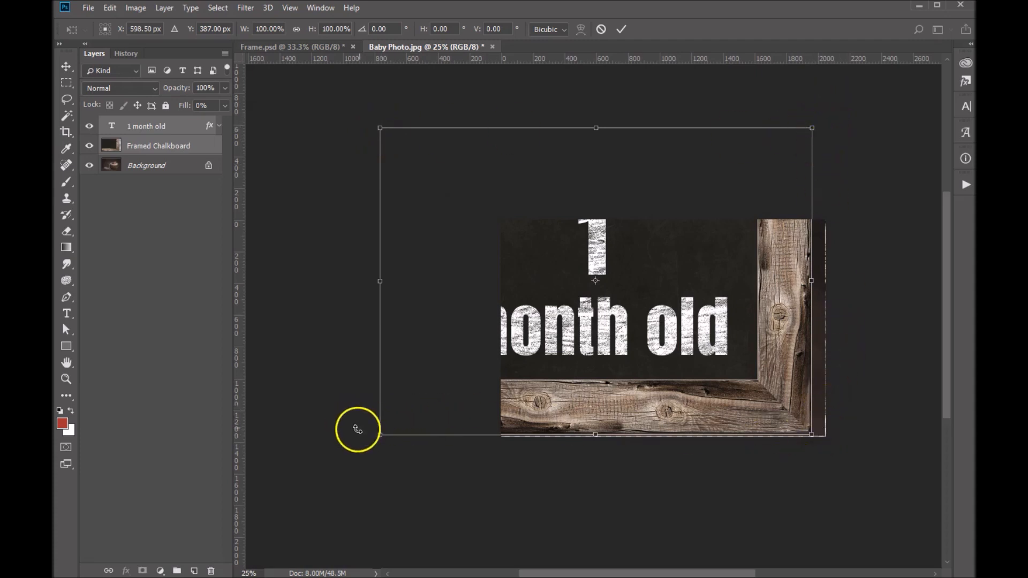
mouse_move(379, 128)
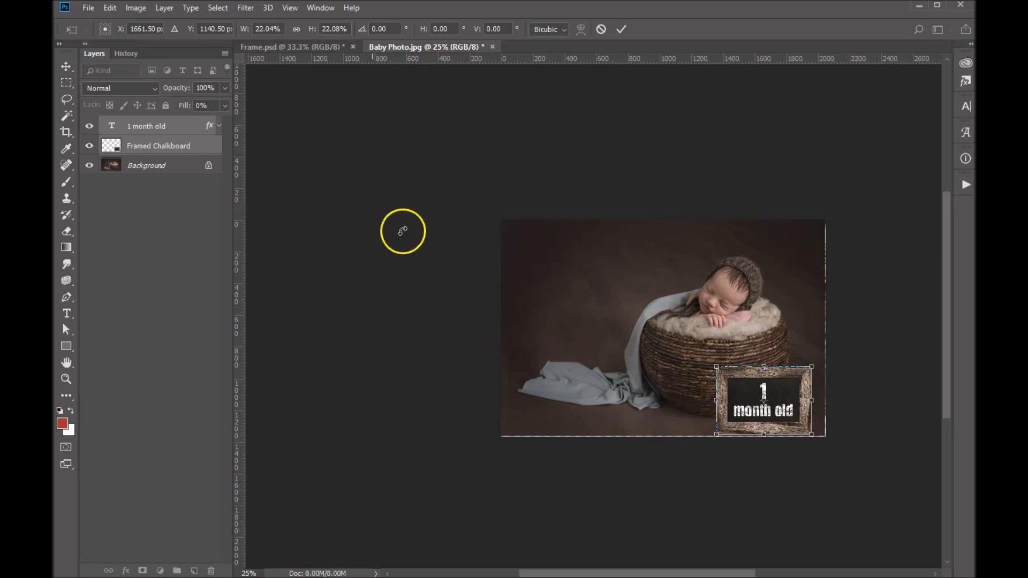
mouse_move(138, 562)
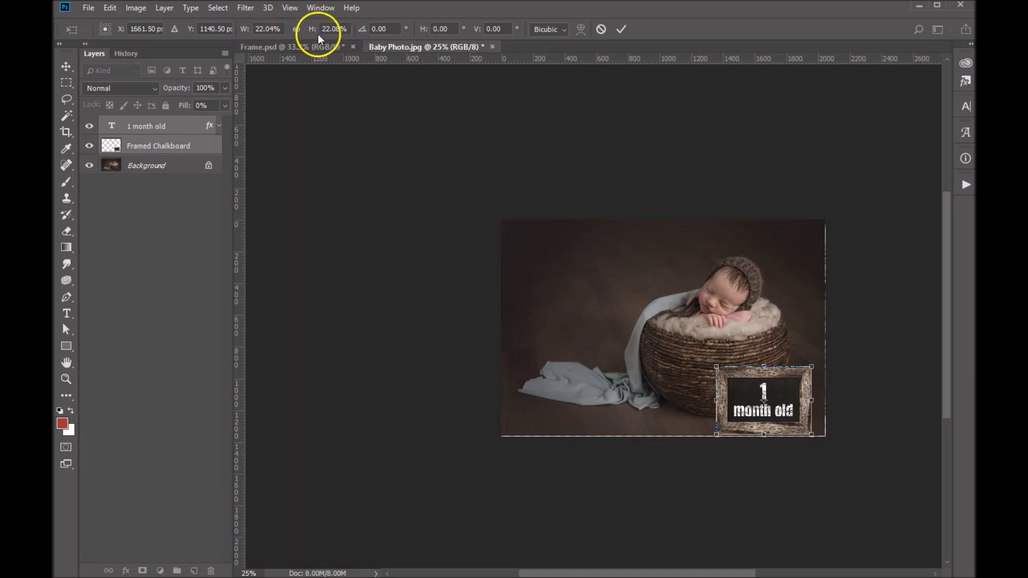
mouse_move(627, 324)
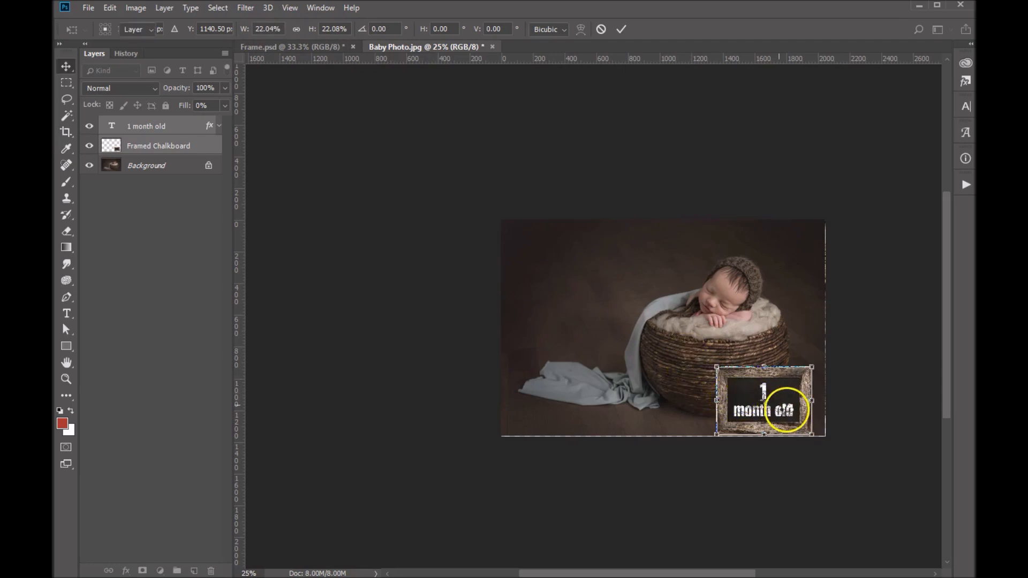
- Commit the transform placing the scaled-down sign in the bottom-right corner
left_click(619, 28)
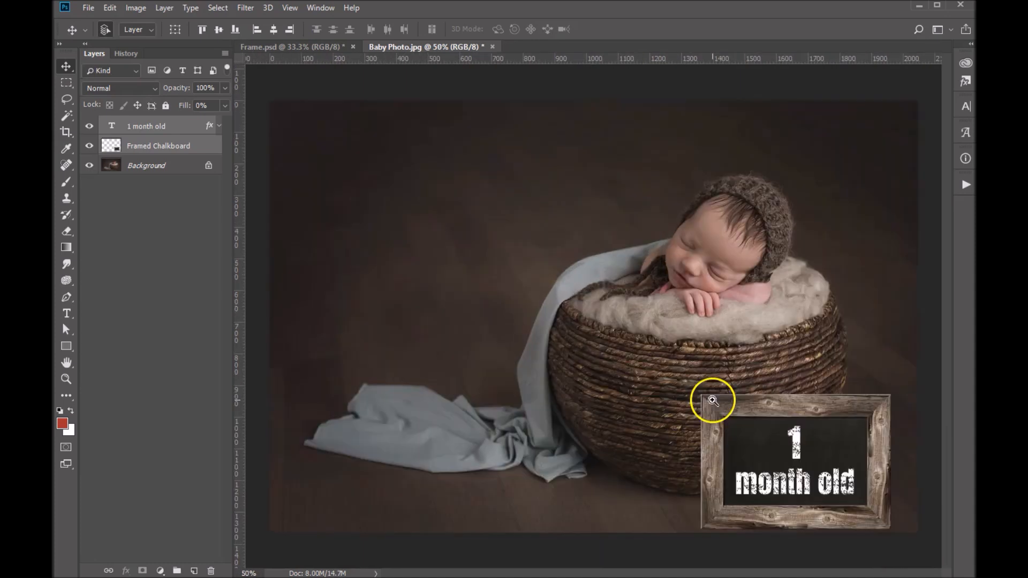
mouse_move(784, 469)
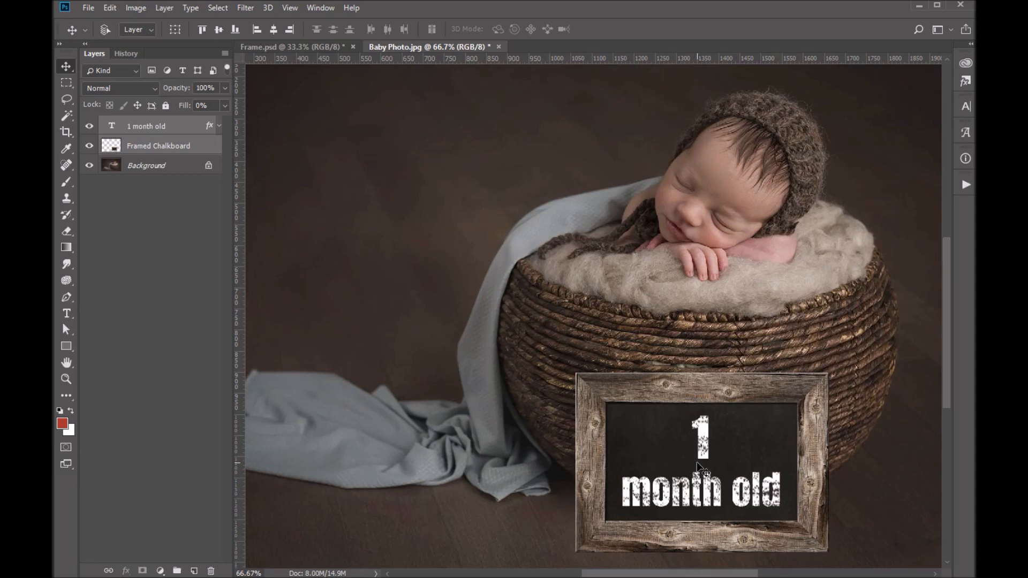
mouse_move(701, 467)
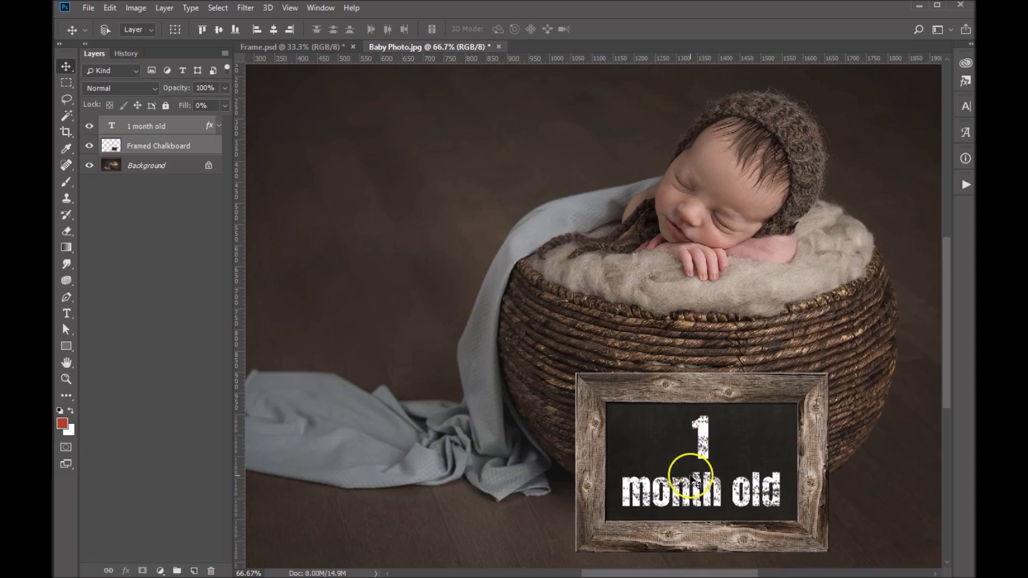
mouse_move(225, 195)
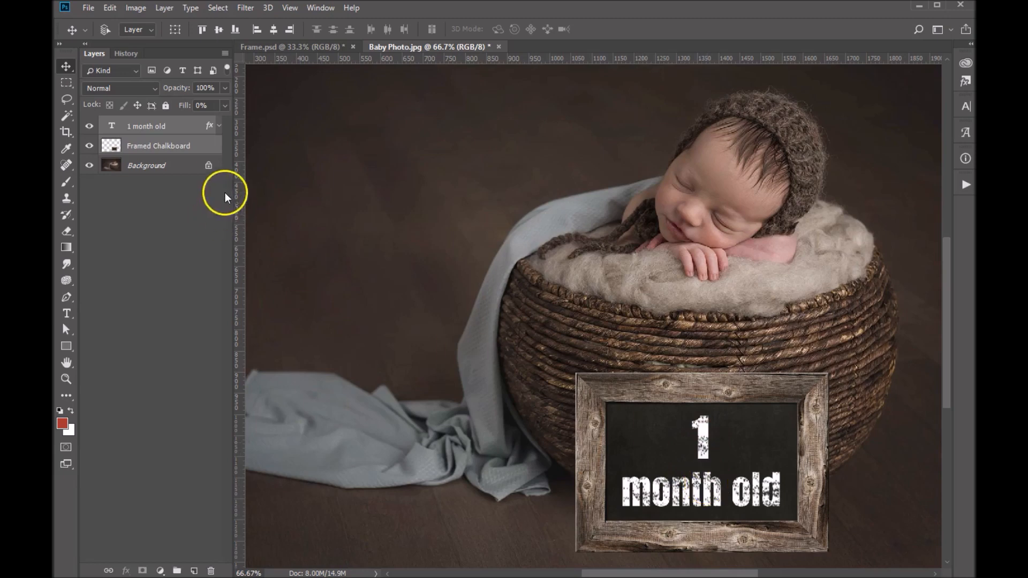
left_click(151, 126)
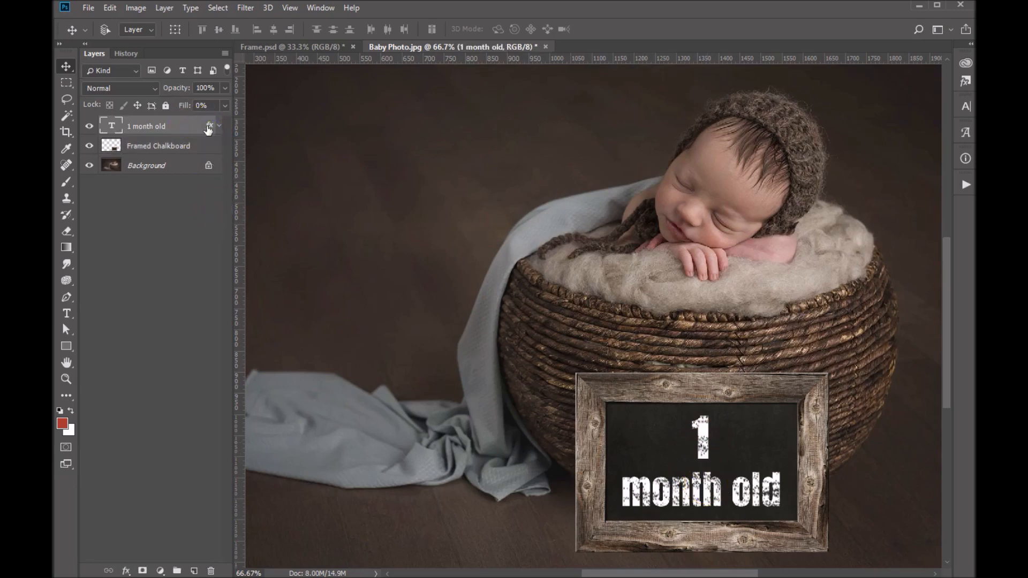
- Scale the text layer's effects down to 25% via Scale Effects for a finer chalk texture
right_click(210, 129)
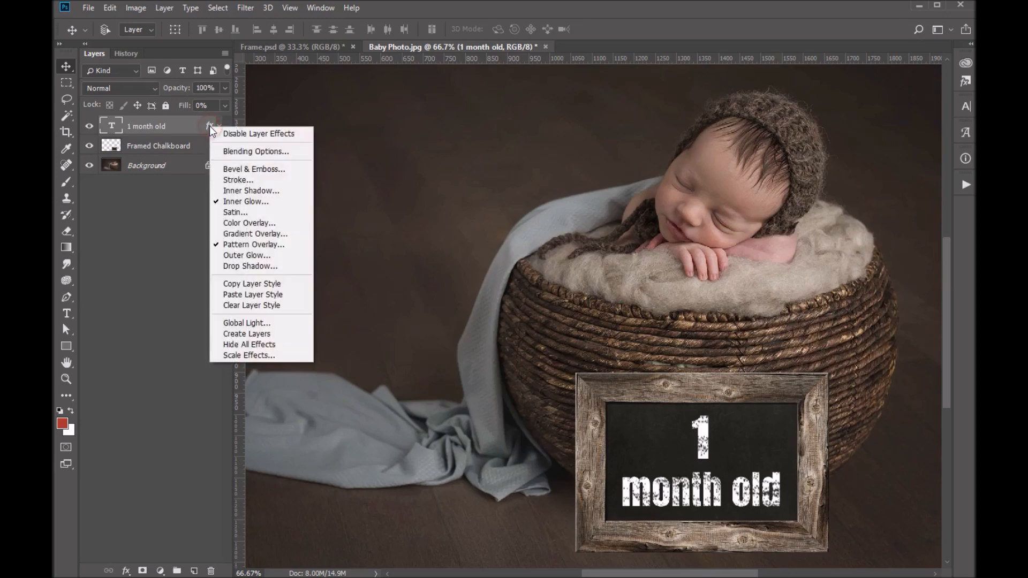
mouse_move(261, 356)
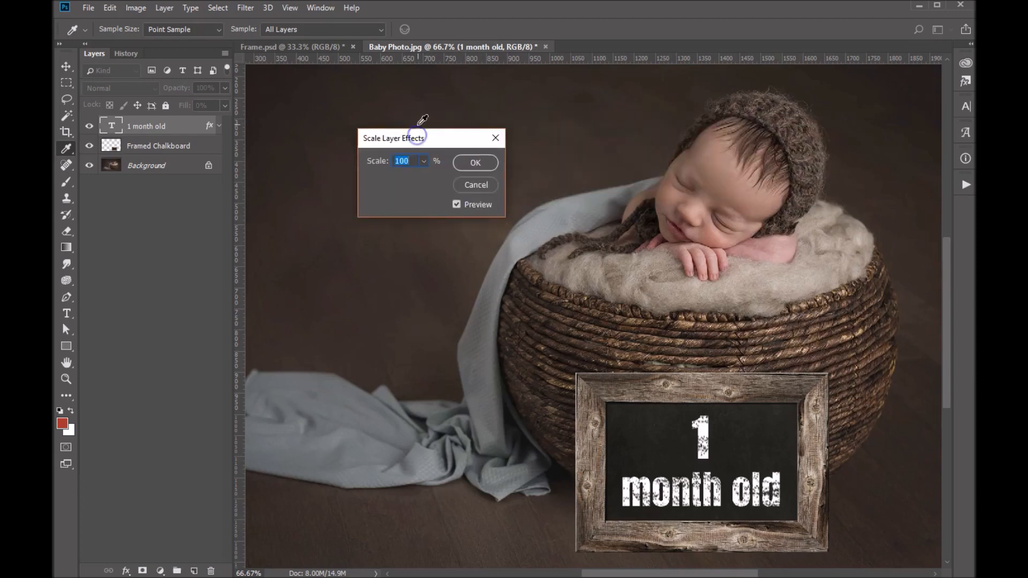
type("22")
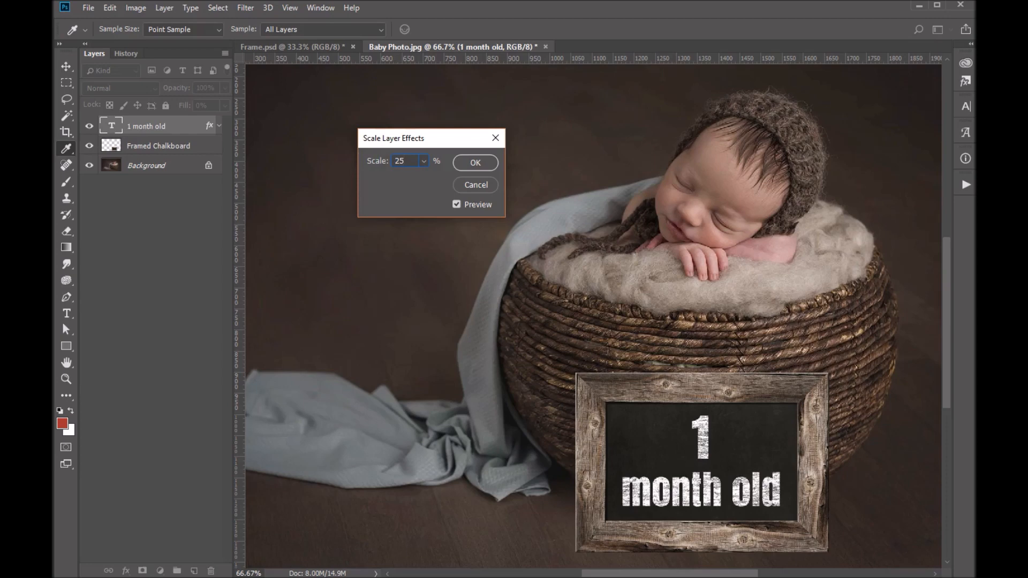
mouse_move(593, 372)
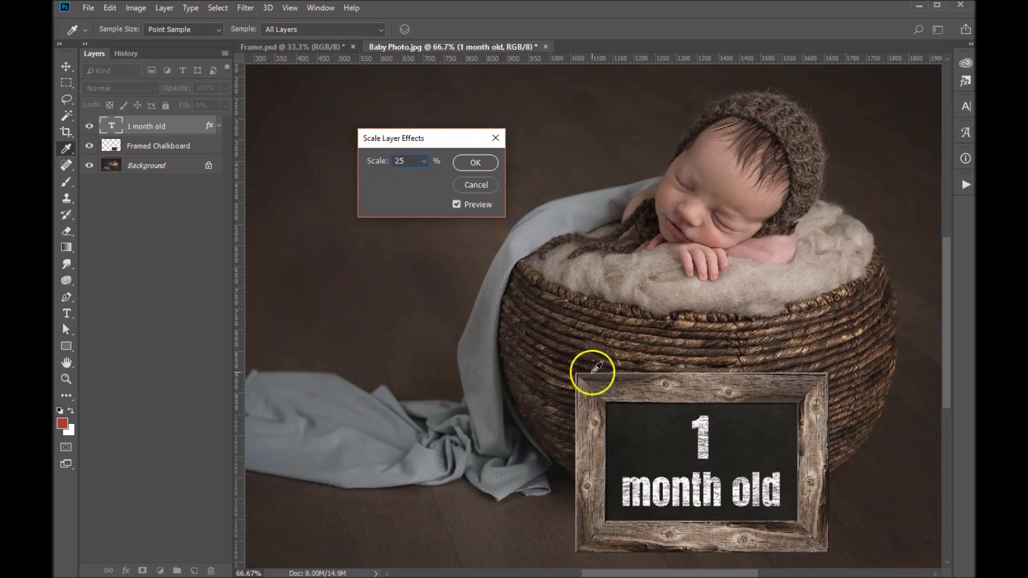
mouse_move(697, 370)
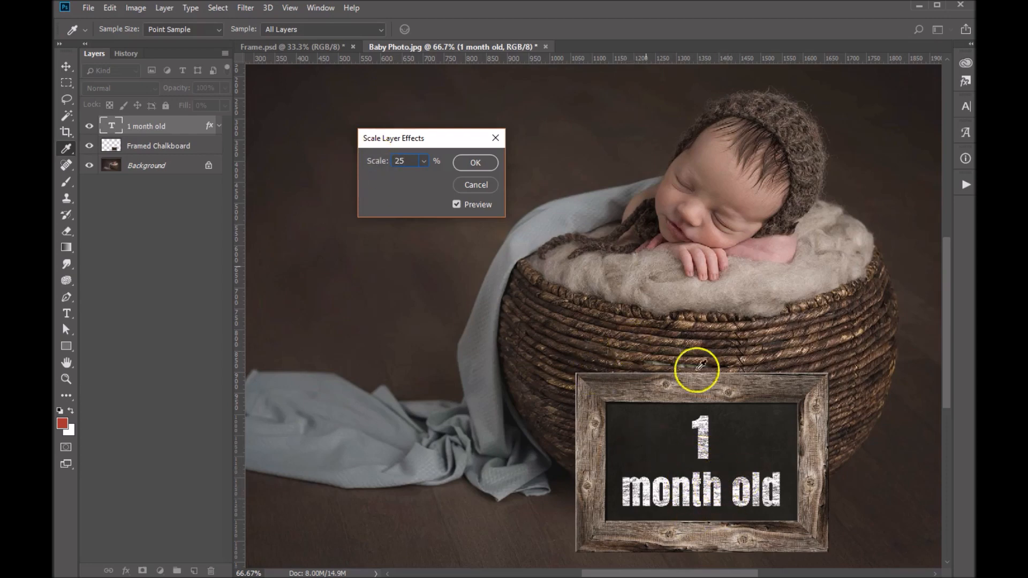
left_click(474, 163)
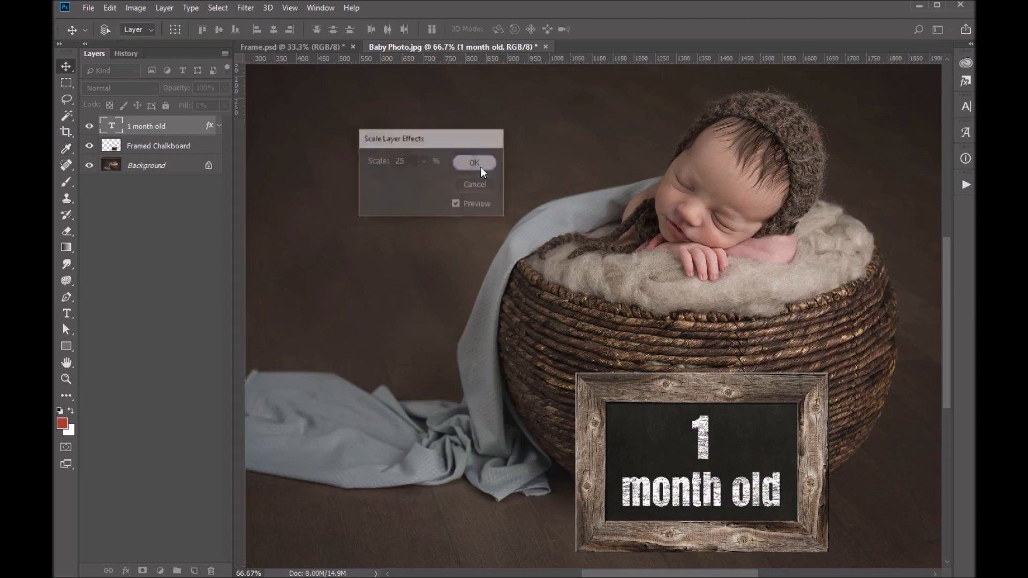
left_click(474, 163)
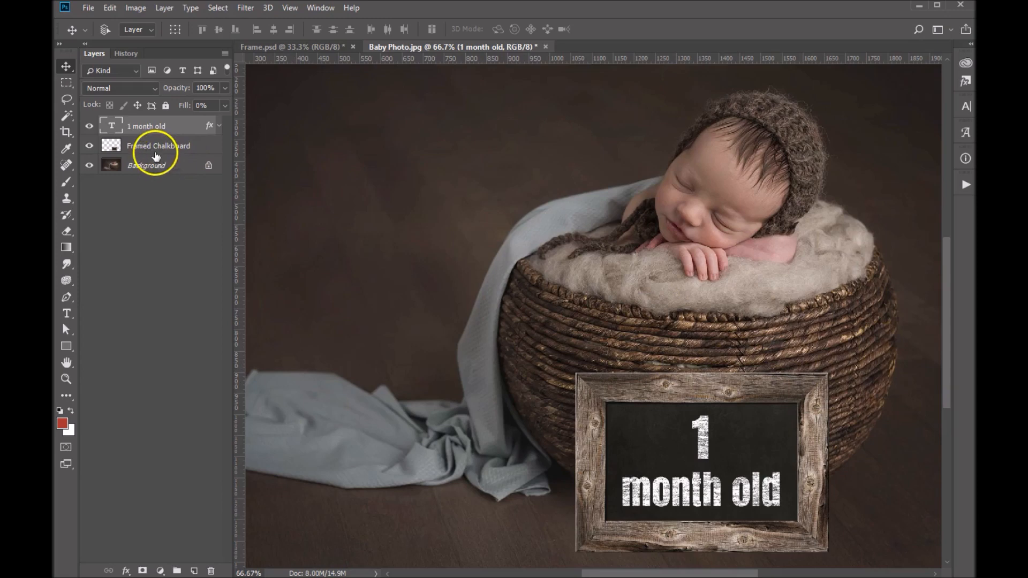
- Enable a Drop Shadow layer style on the Framed Chalkboard layer
left_click(158, 146)
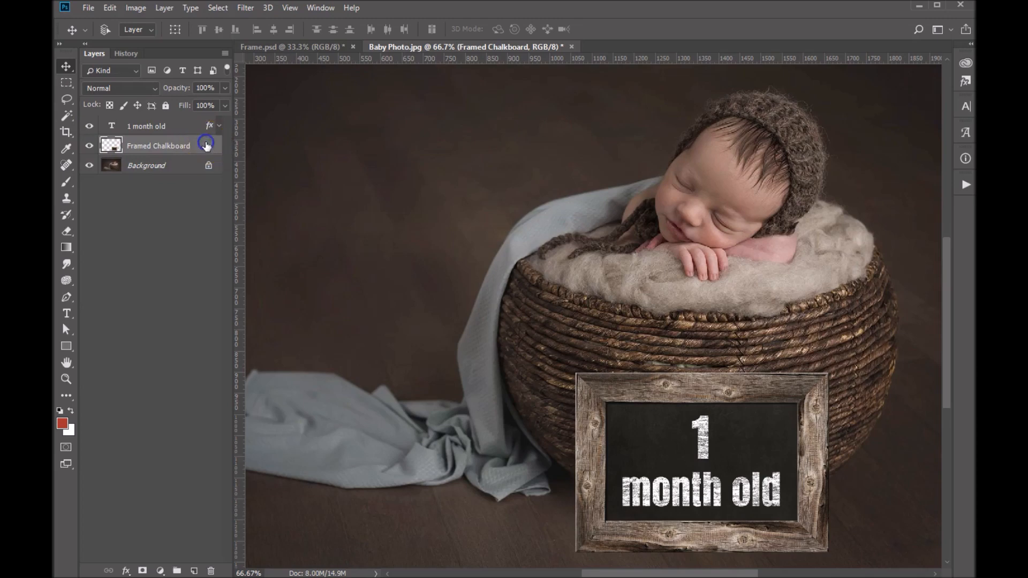
mouse_move(205, 144)
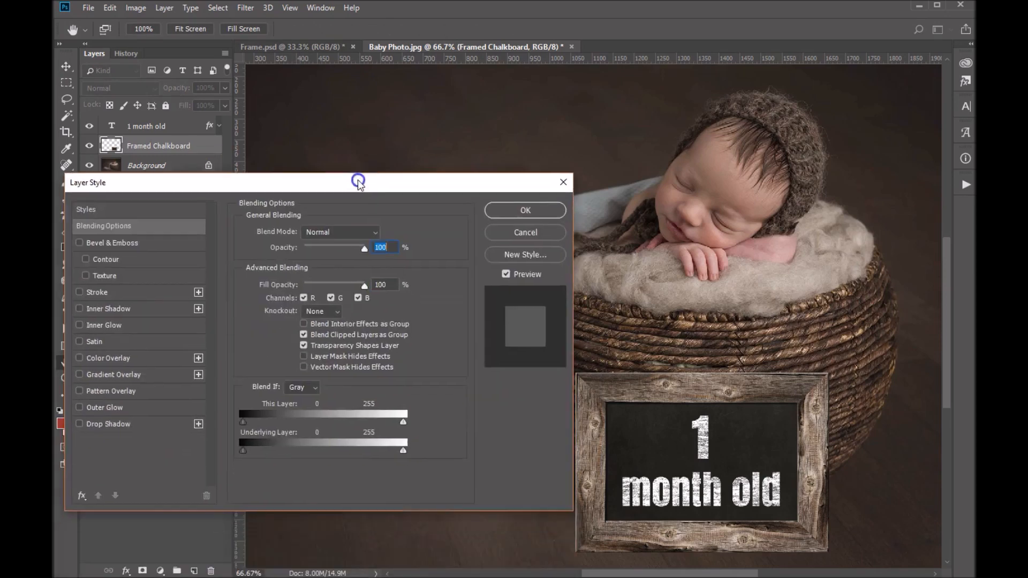
left_click_drag(357, 182, 321, 80)
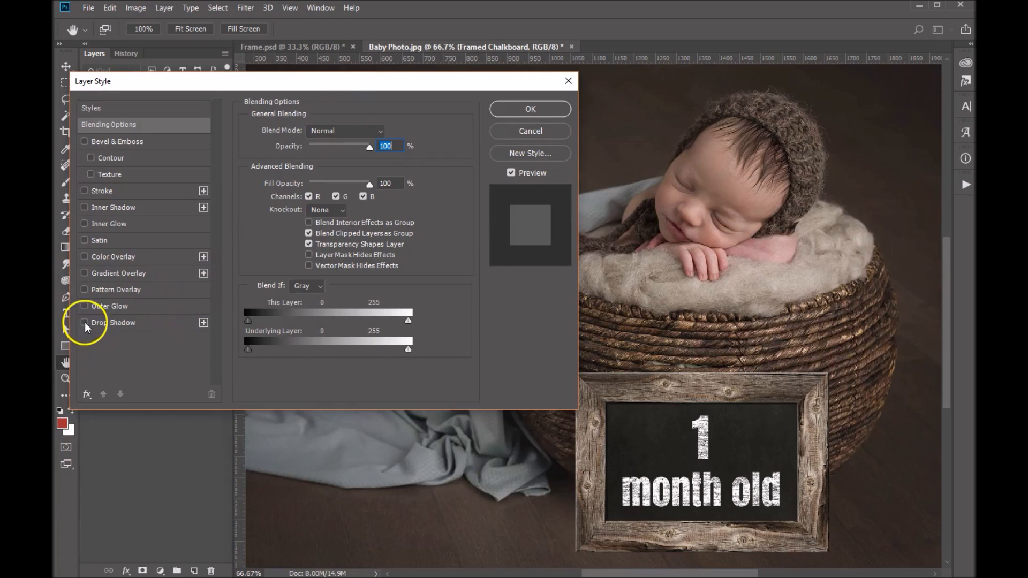
left_click(83, 322)
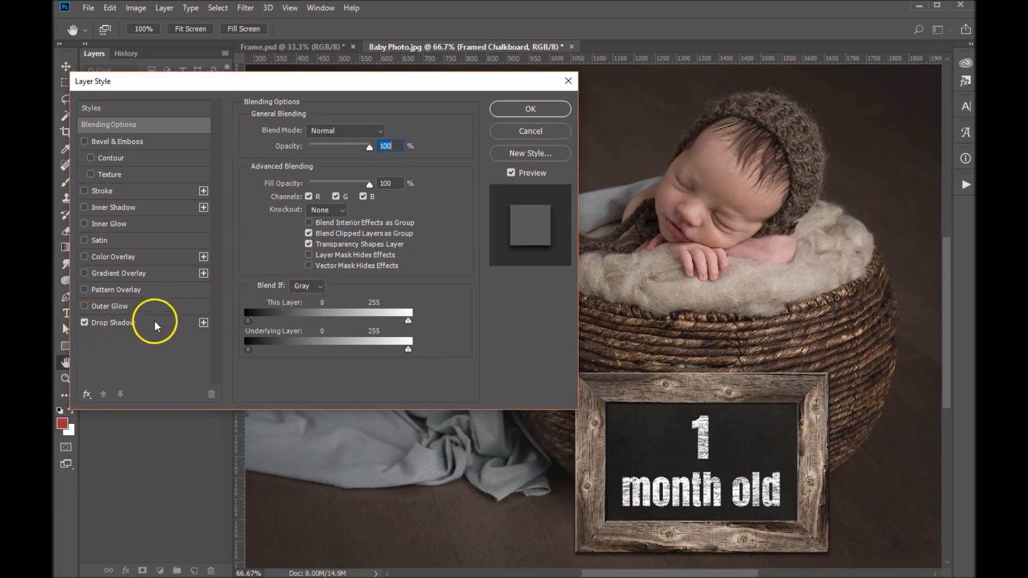
left_click(114, 322)
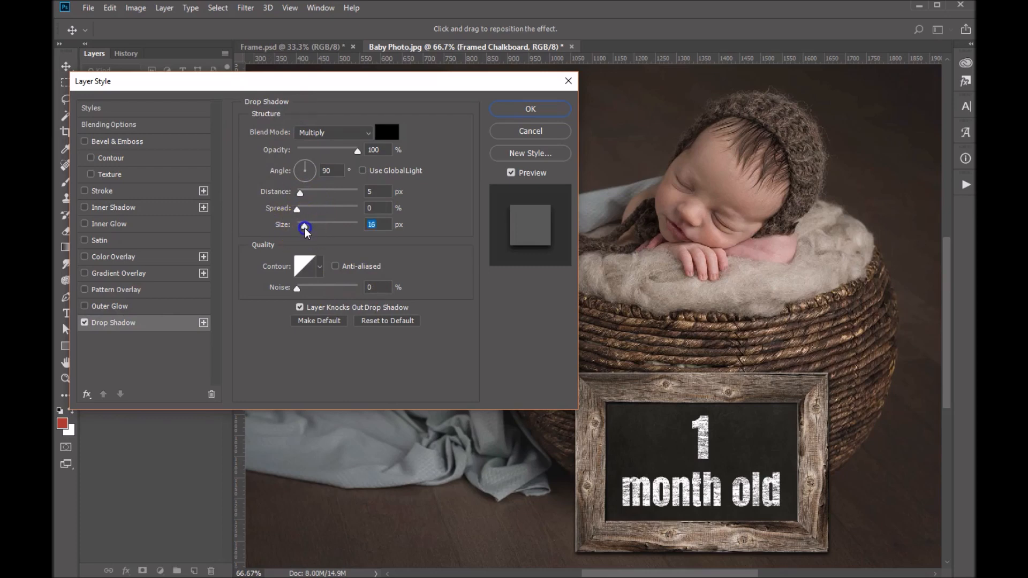
- Set the shadow to size 49 px, angle 129°, distance 23 px and apply it
left_click_drag(305, 225, 314, 225)
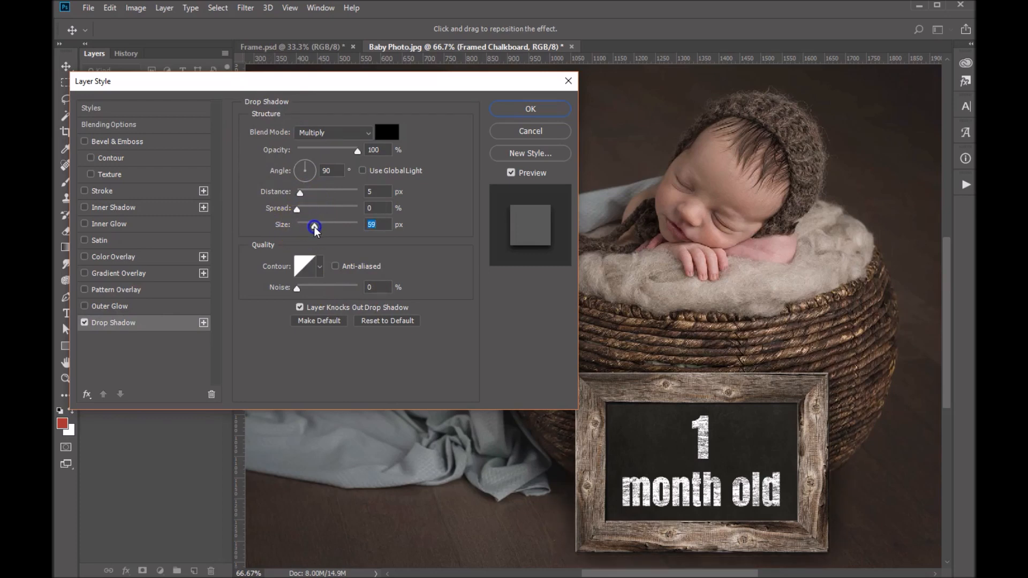
left_click_drag(321, 224, 311, 225)
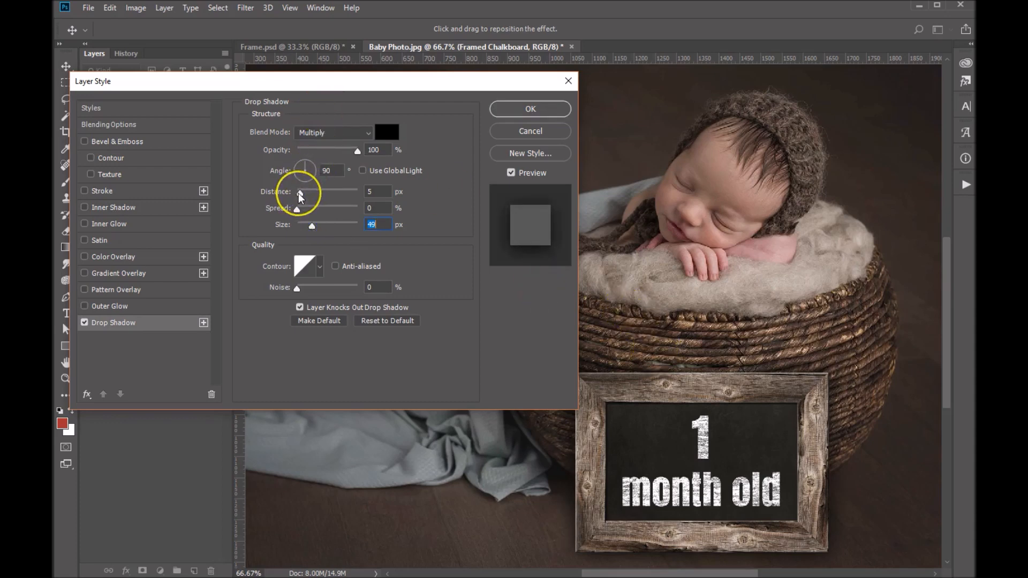
left_click_drag(305, 170, 301, 163)
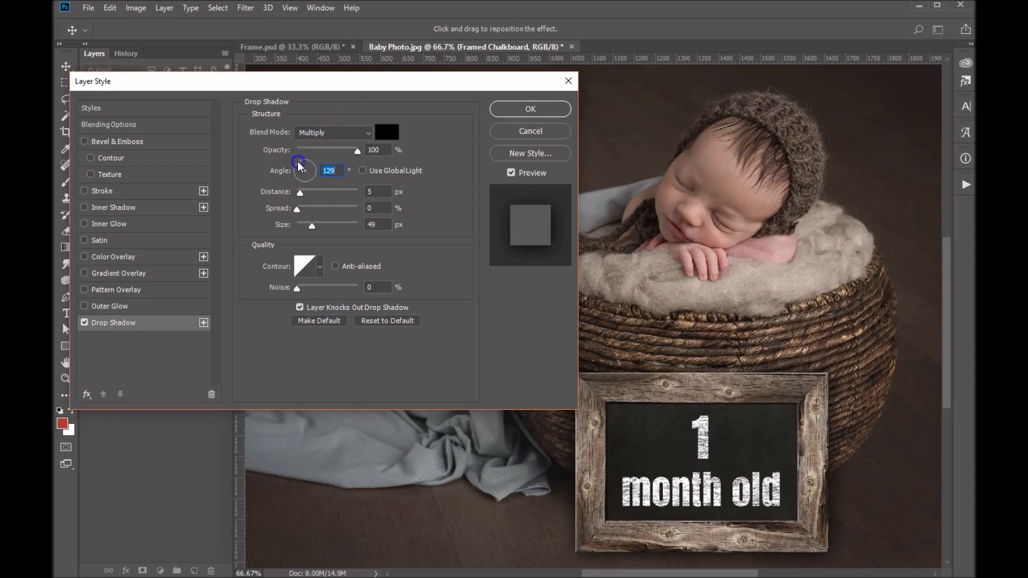
left_click_drag(300, 192, 309, 192)
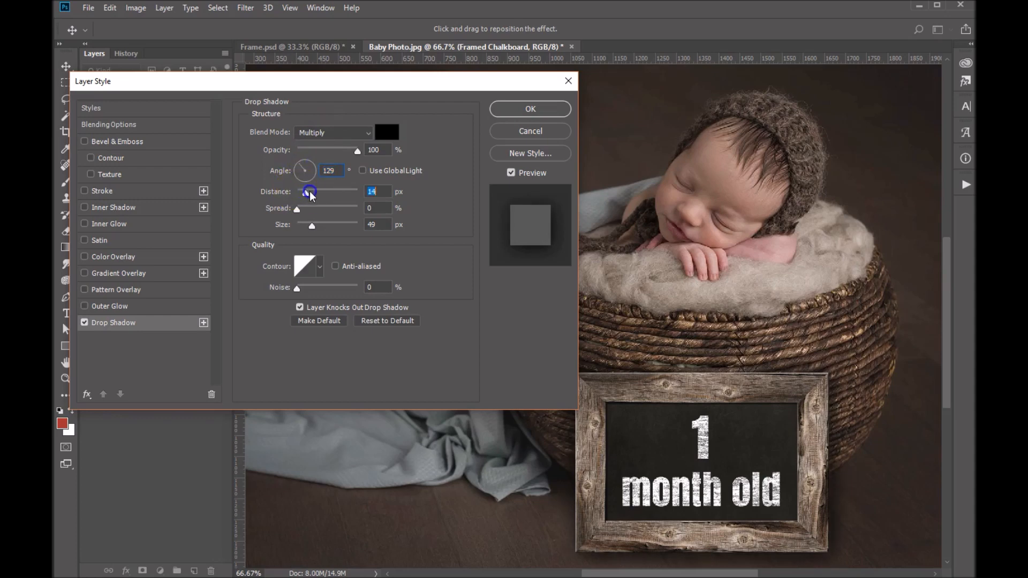
left_click_drag(309, 191, 311, 190)
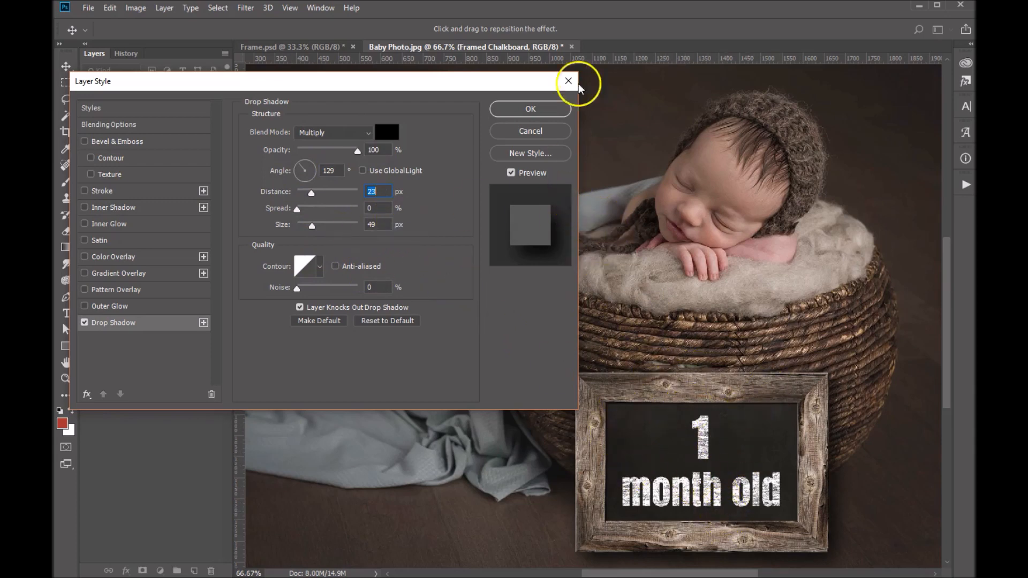
left_click(530, 109)
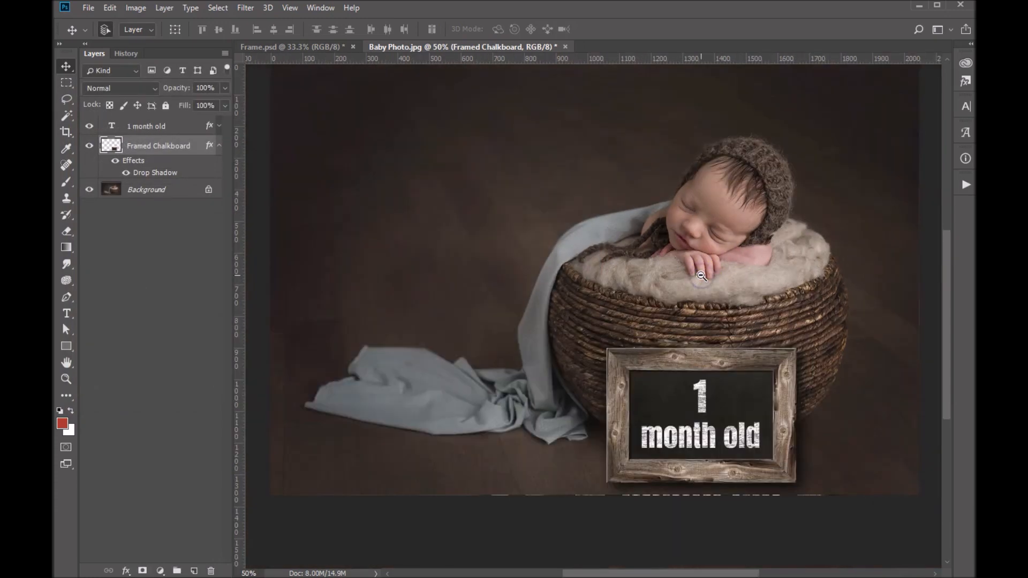
- Zoom out to view the whole baby photo with the shadowed sign
key("ctrl+minus")
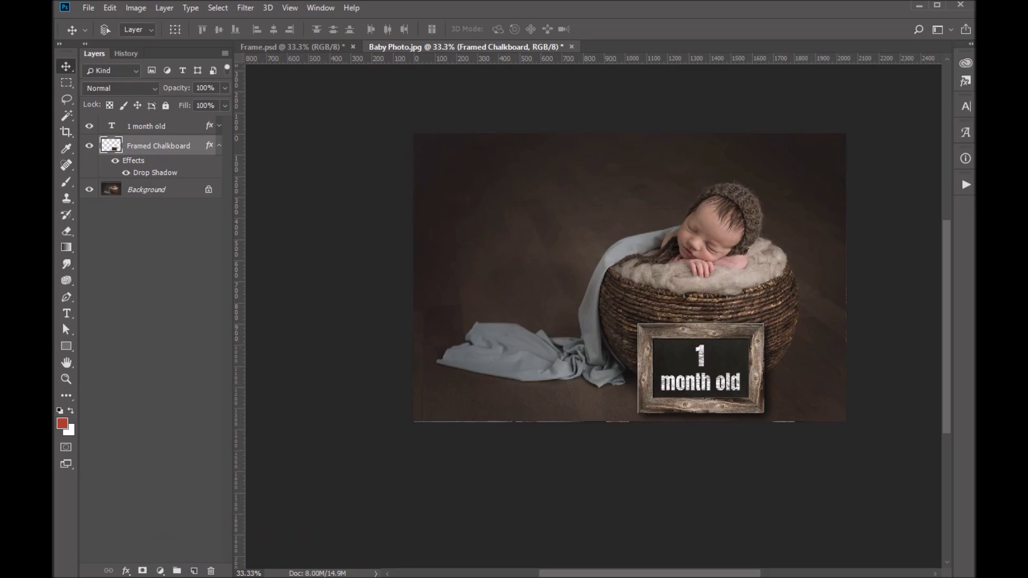
mouse_move(374, 518)
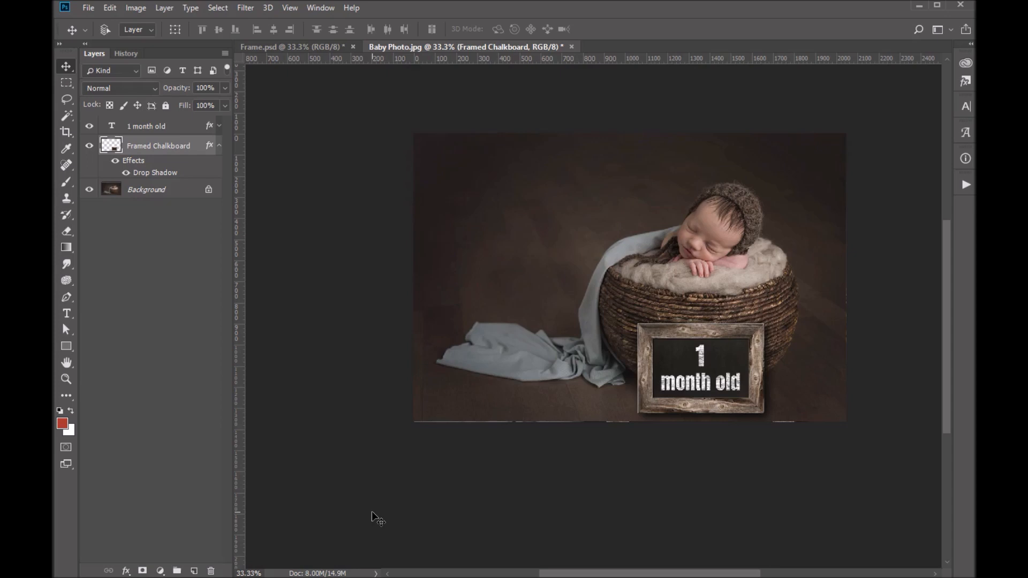
mouse_move(340, 507)
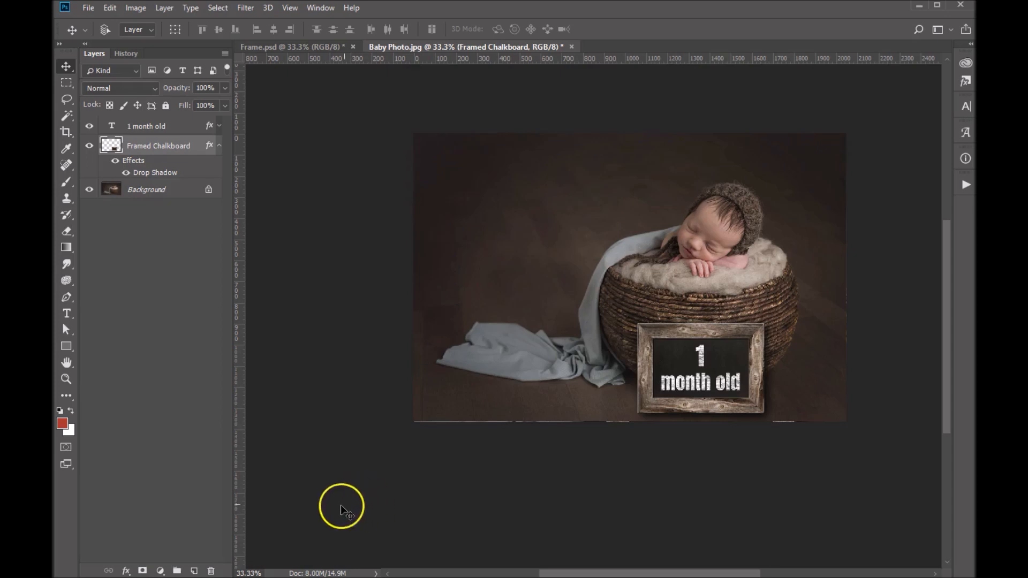